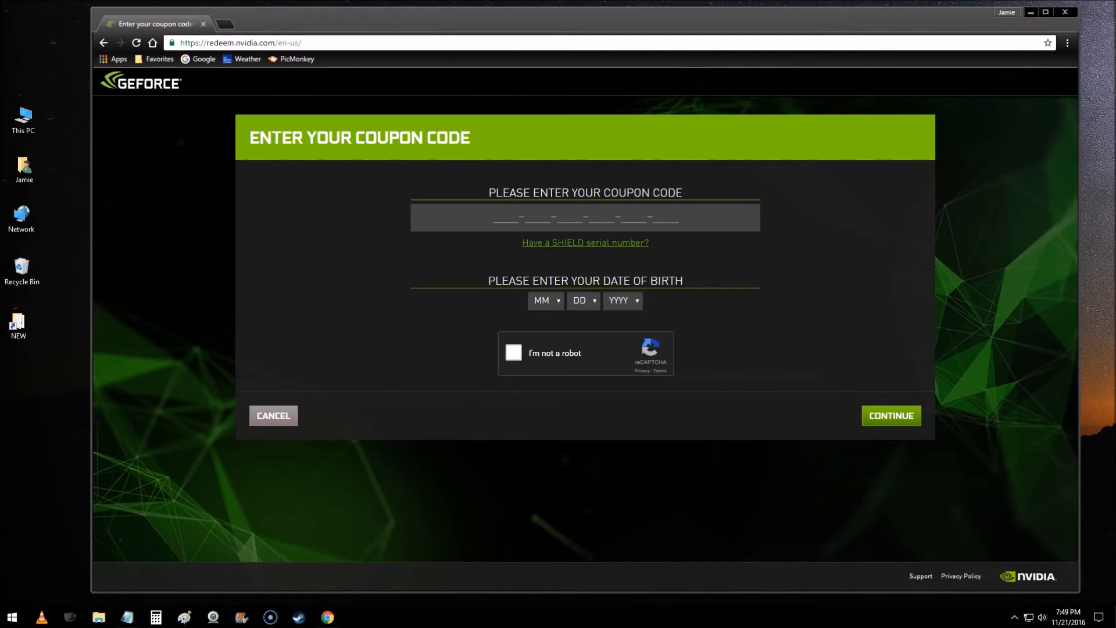
mouse_move(566, 260)
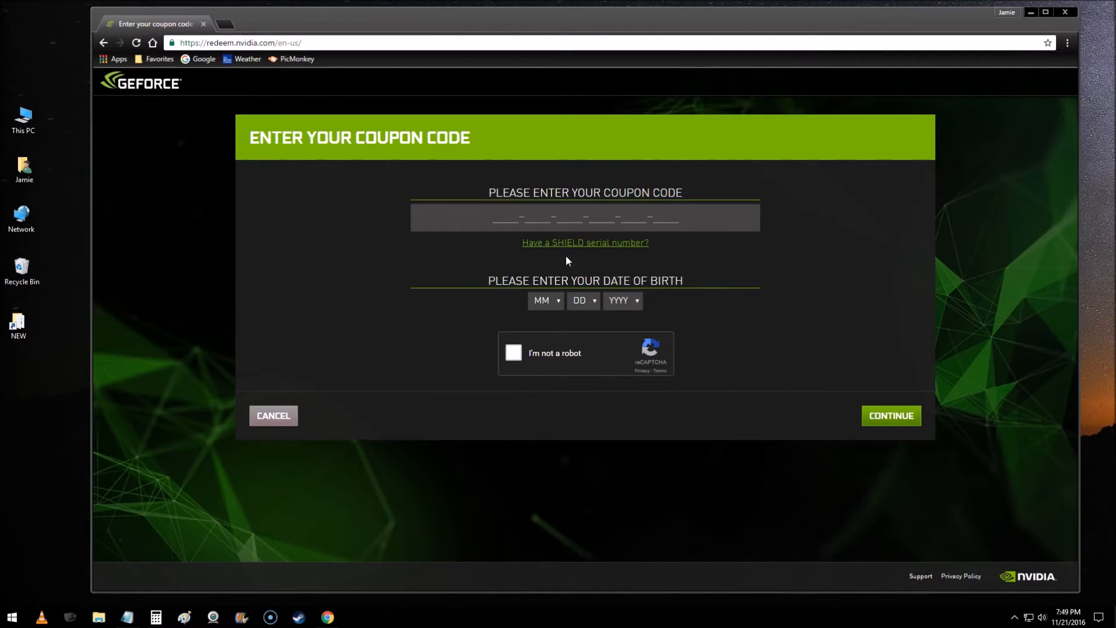
Step: Search 'stor' from Start and launch the Store app from the Best match result
left_click(542, 217)
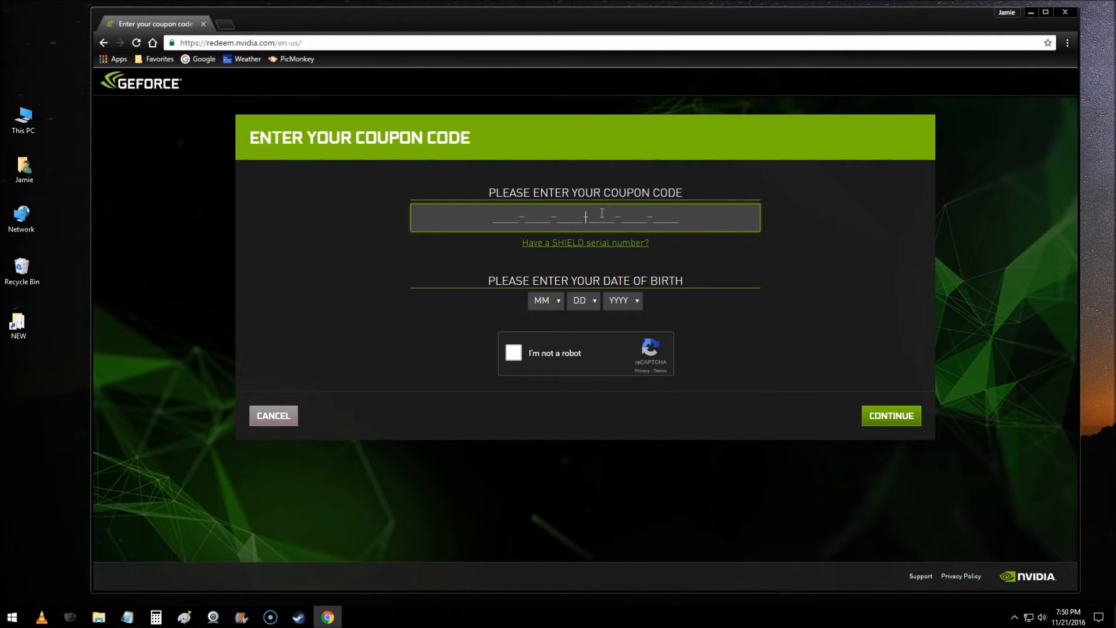
mouse_move(608, 207)
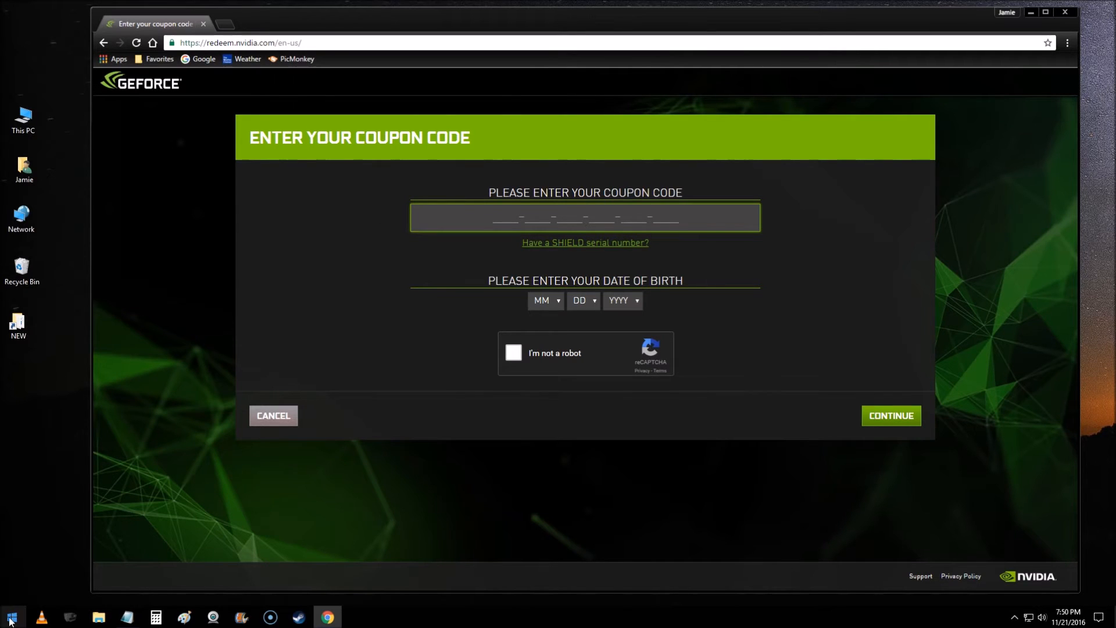
left_click(11, 616)
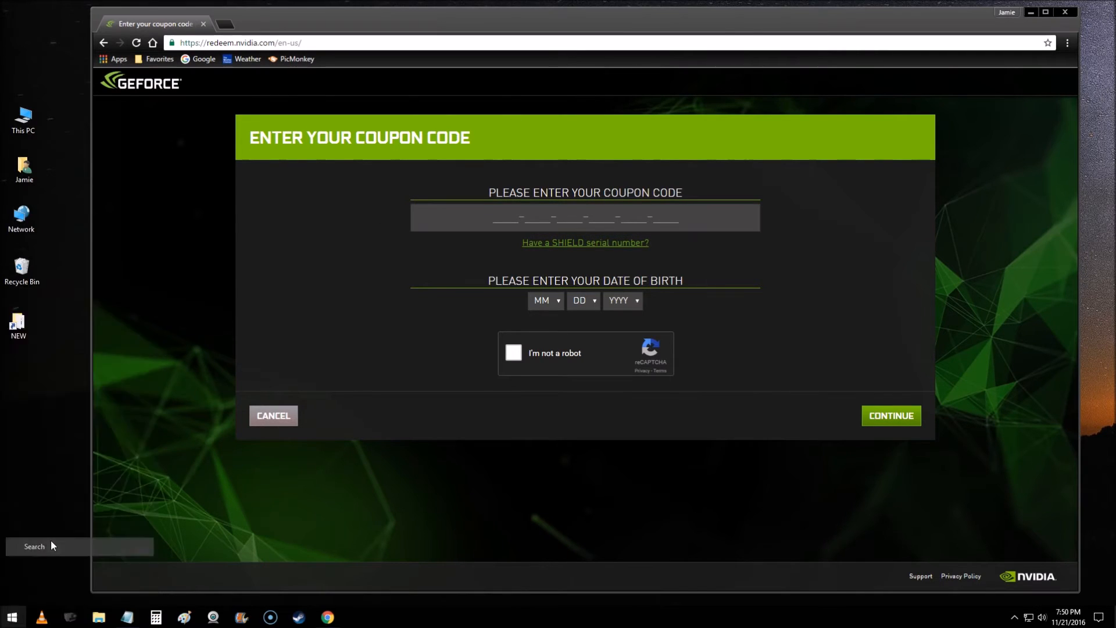
left_click(33, 546)
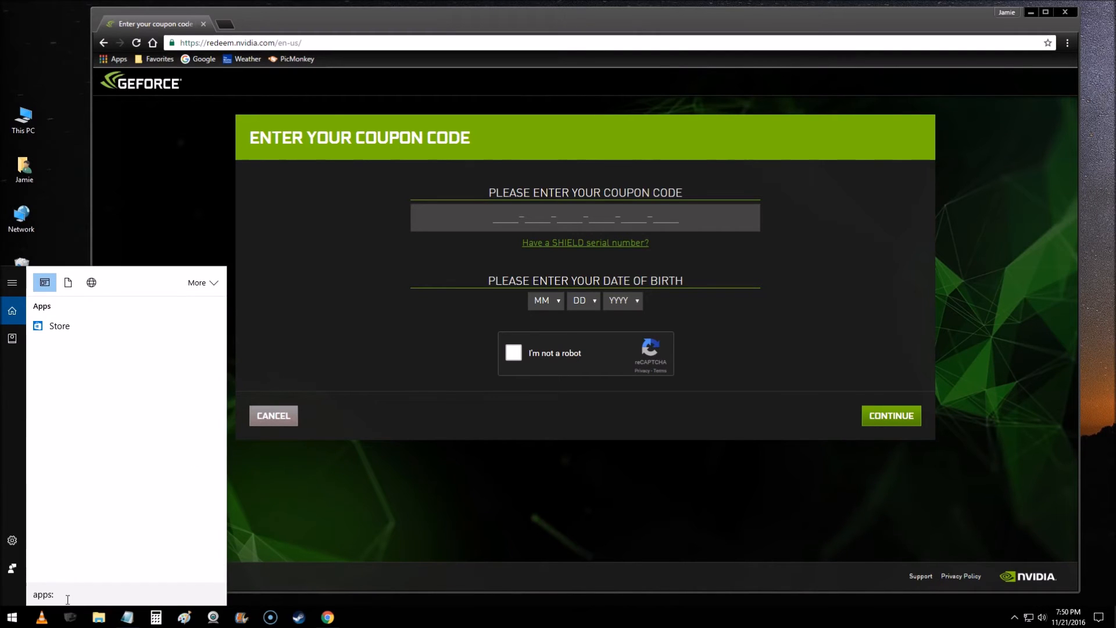
type("stor")
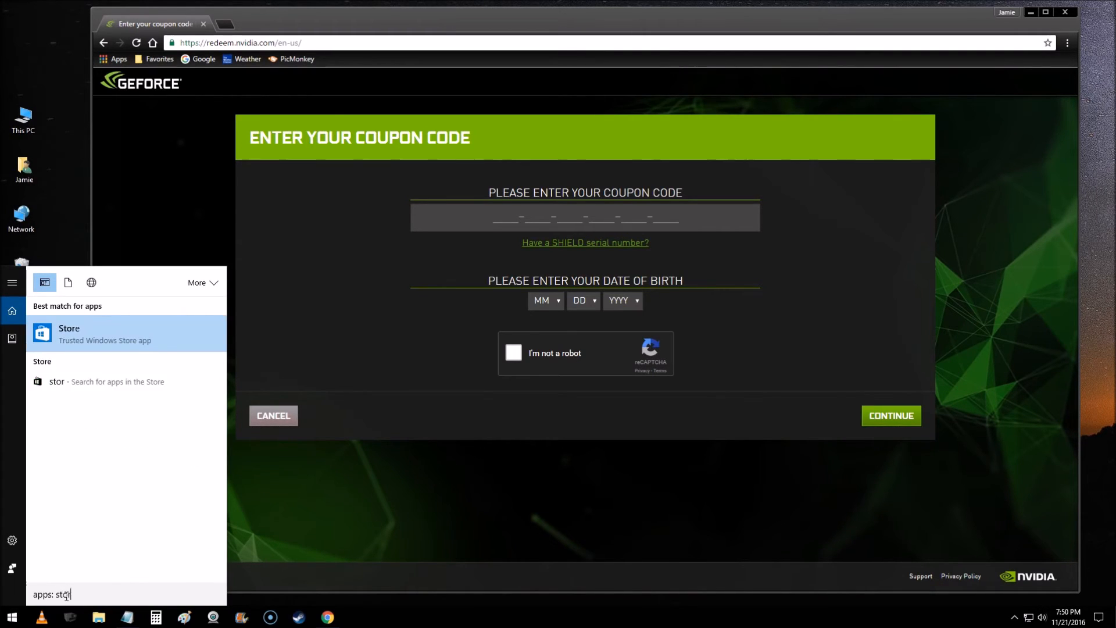
left_click(68, 333)
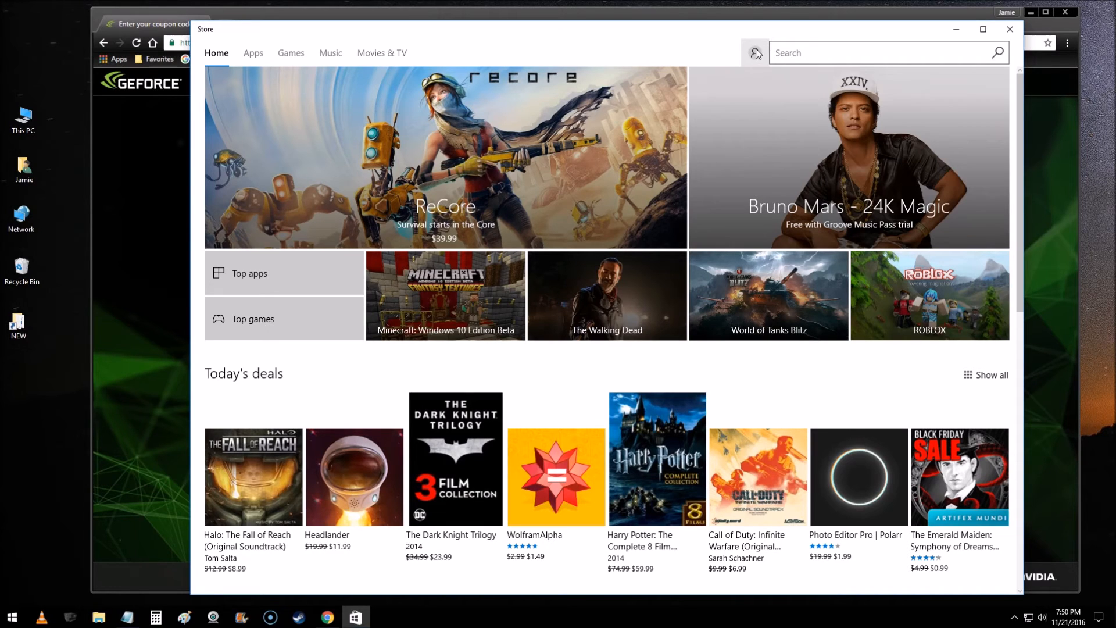
Step: Open My Library from the account menu to list owned apps and games
left_click(754, 53)
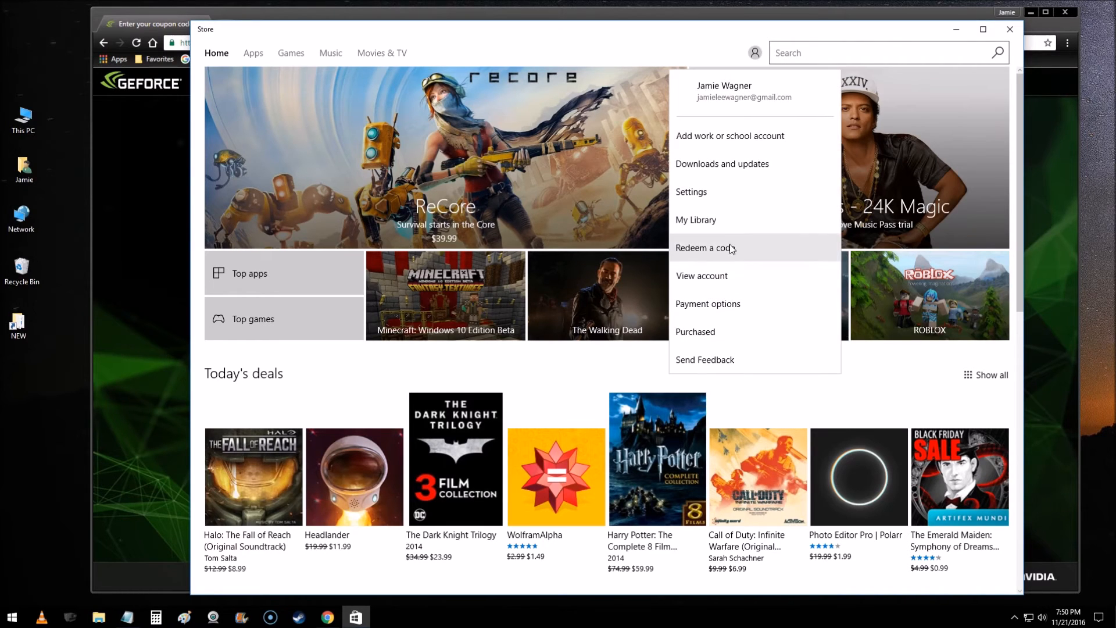
left_click(695, 219)
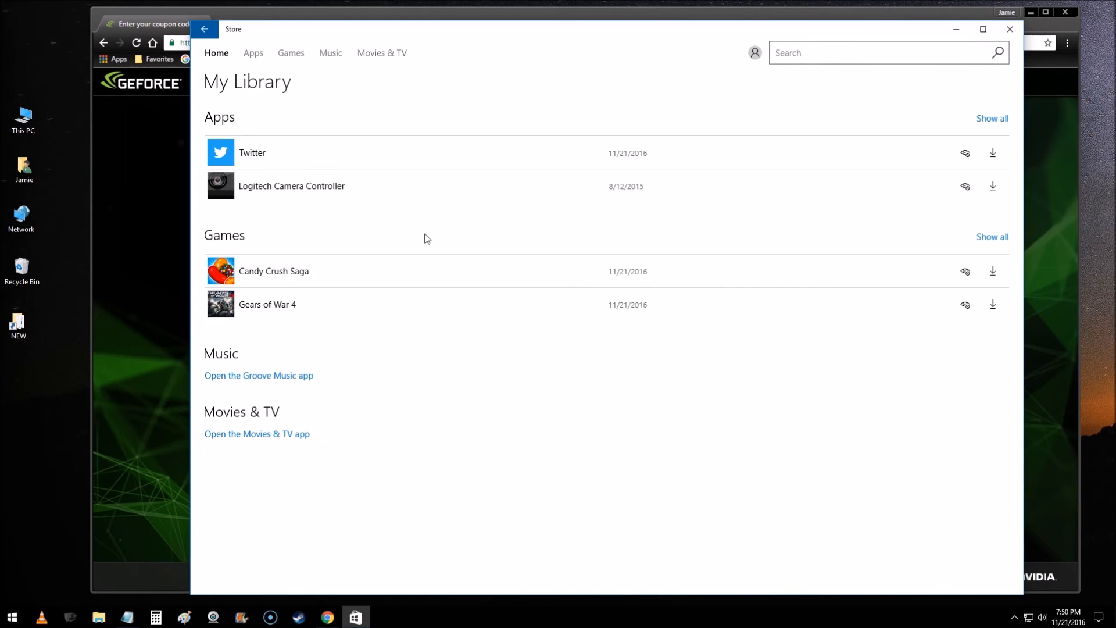
mouse_move(286, 306)
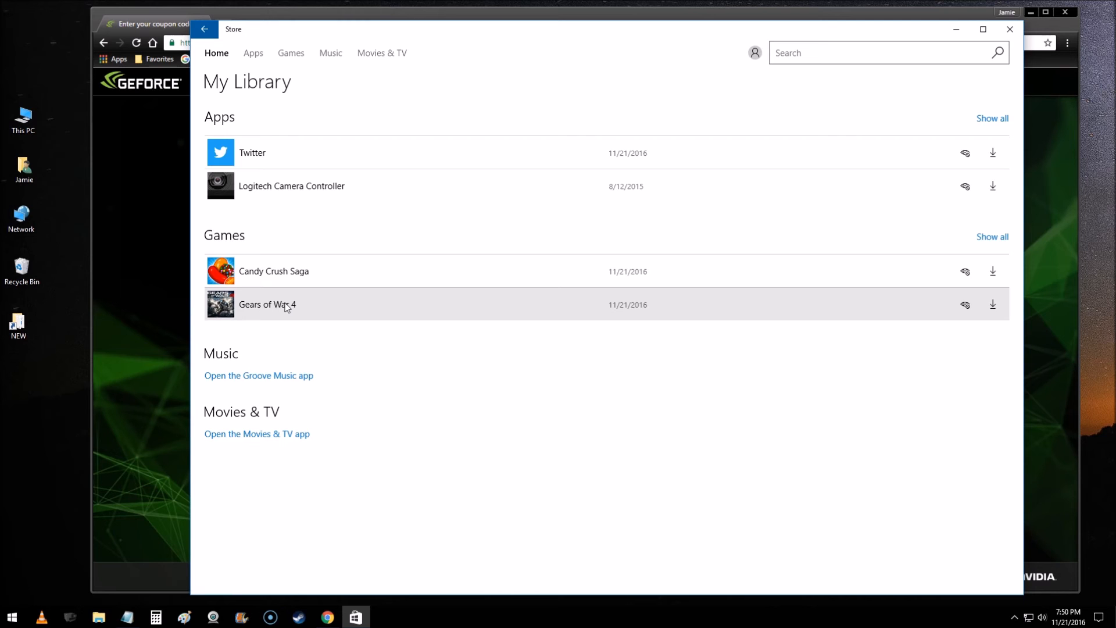
Step: View the Gears of War 4 page showing it owned and installable, then close the Store
left_click(268, 304)
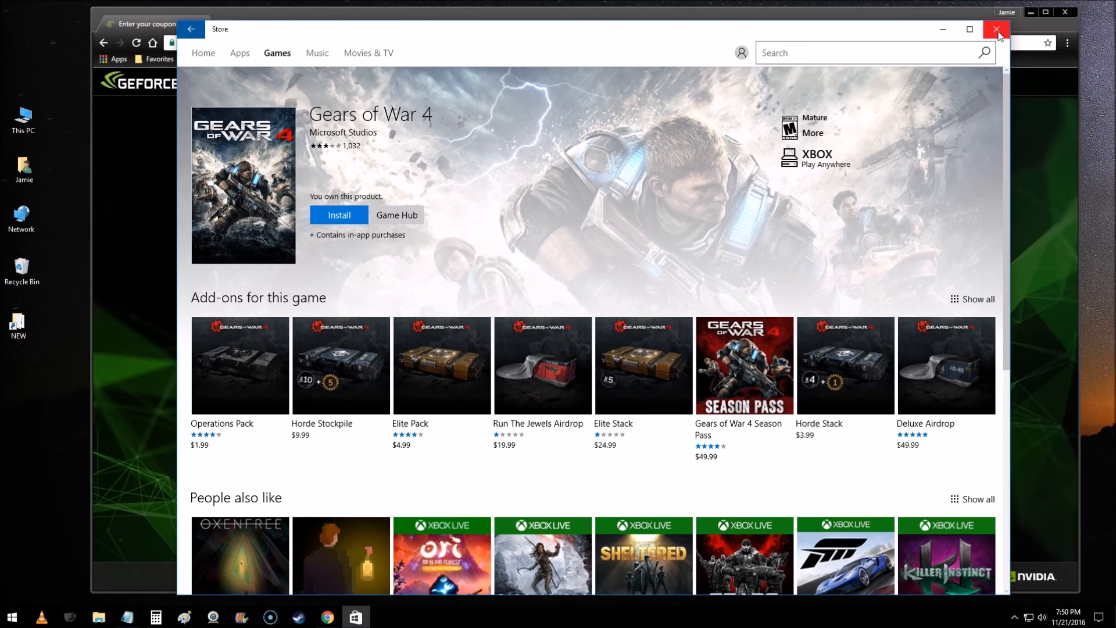
left_click(996, 29)
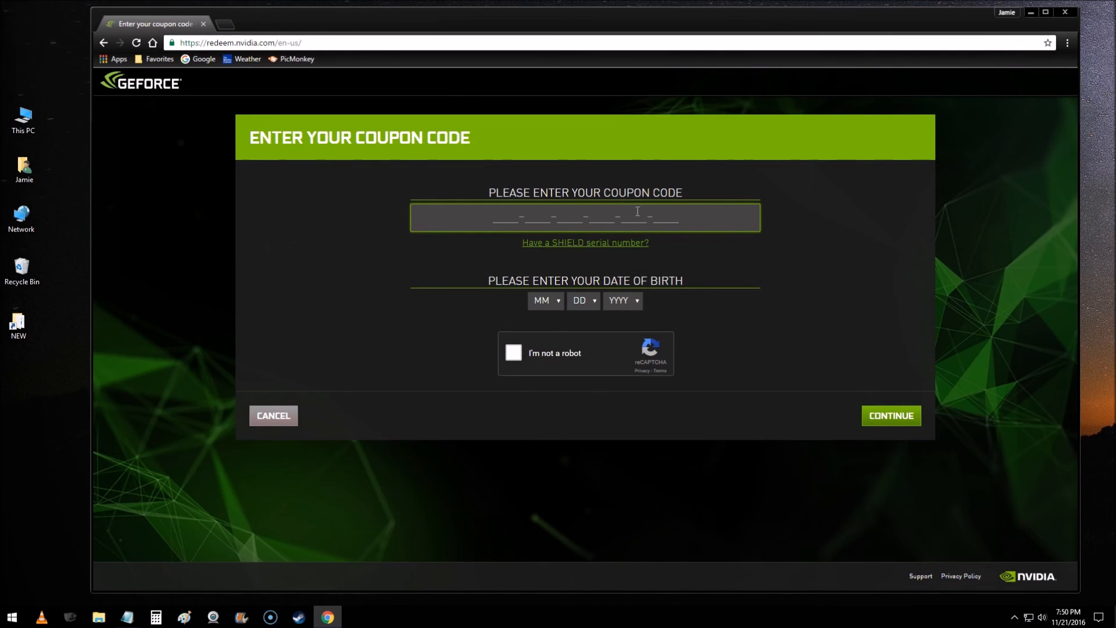